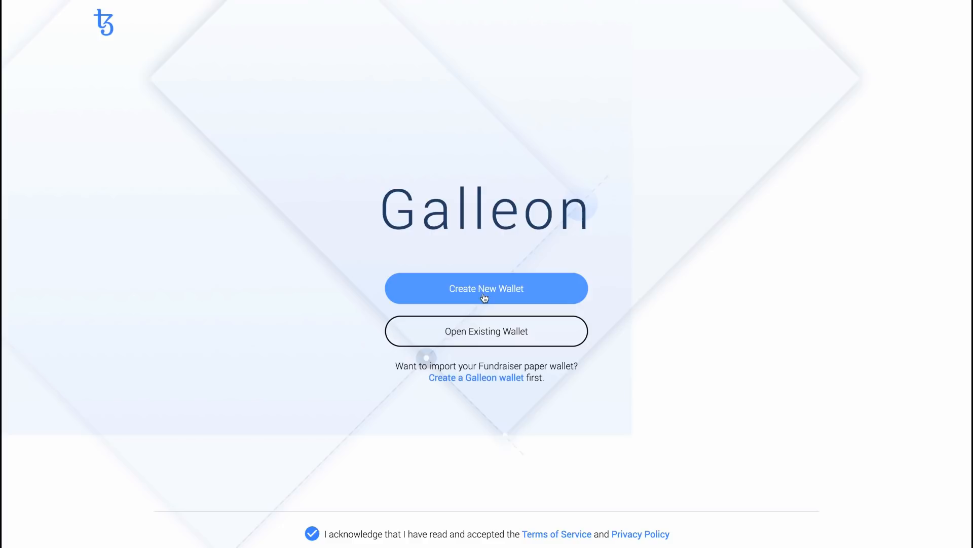
# Step: Start creating a new wallet from the Galleon welcome screen
pyautogui.click(486, 288)
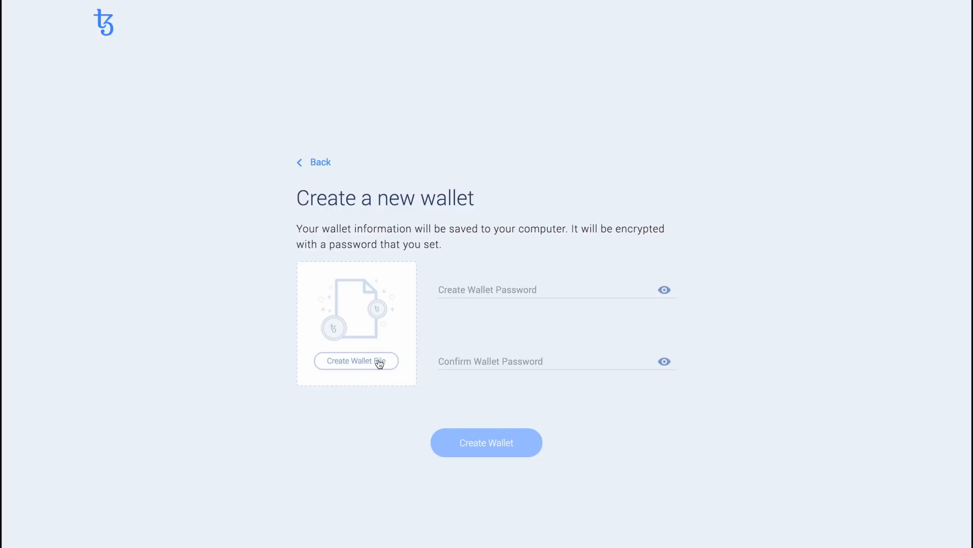
# Step: Create and save the new wallet file as main.tezwallet
pyautogui.click(357, 361)
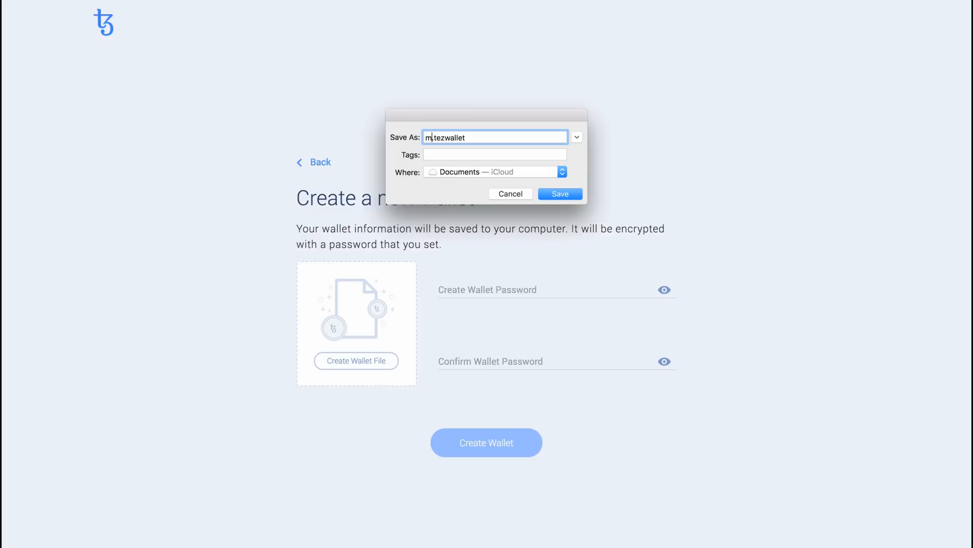
pyautogui.click(560, 194)
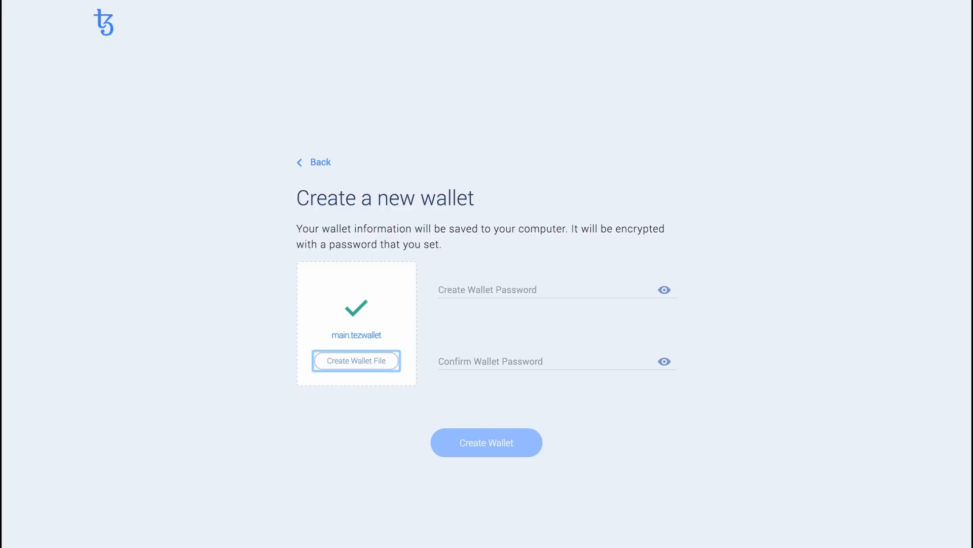
pyautogui.click(546, 290)
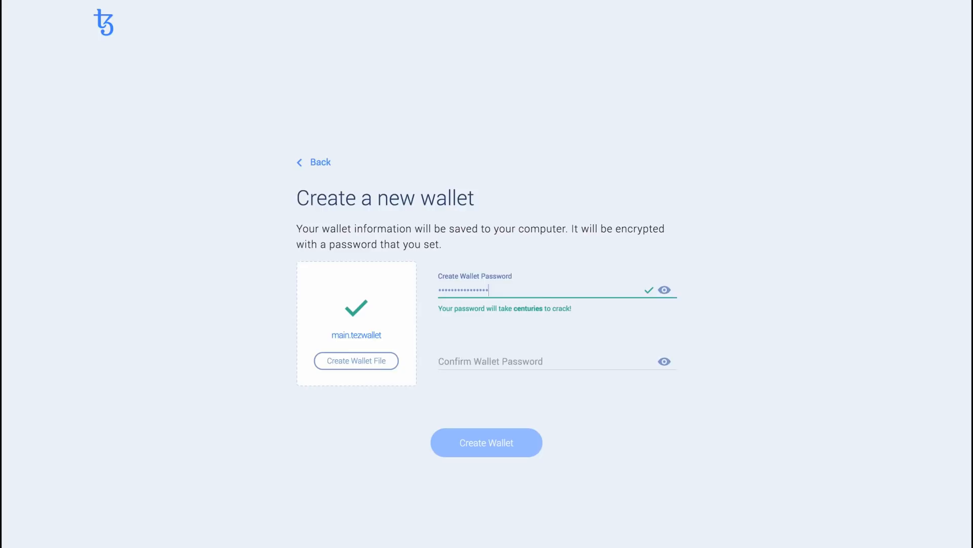
pyautogui.click(553, 361)
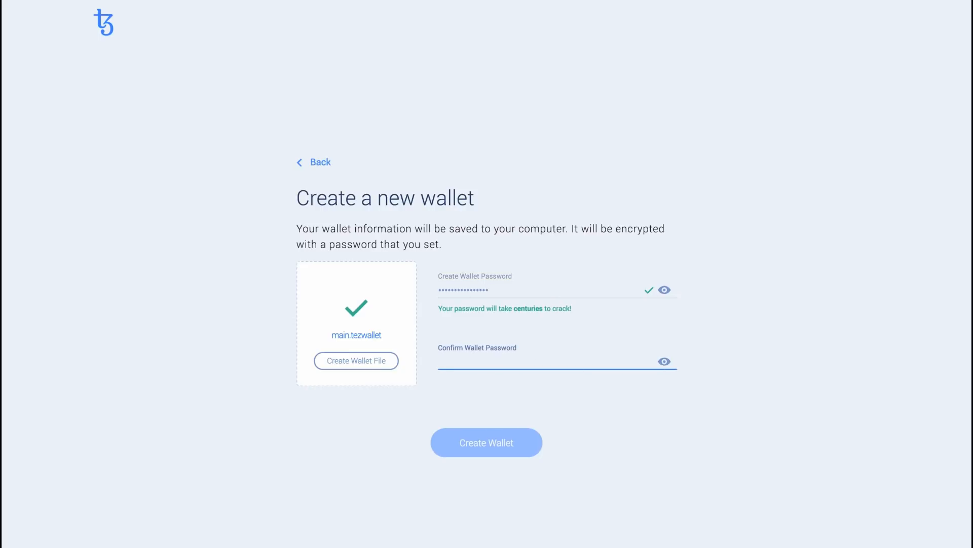
pyautogui.write('password')
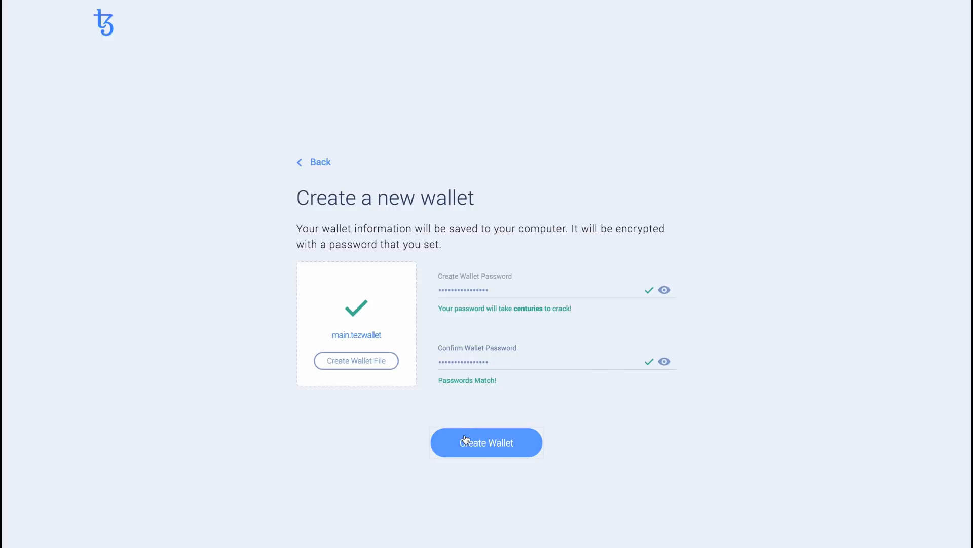
pyautogui.click(487, 442)
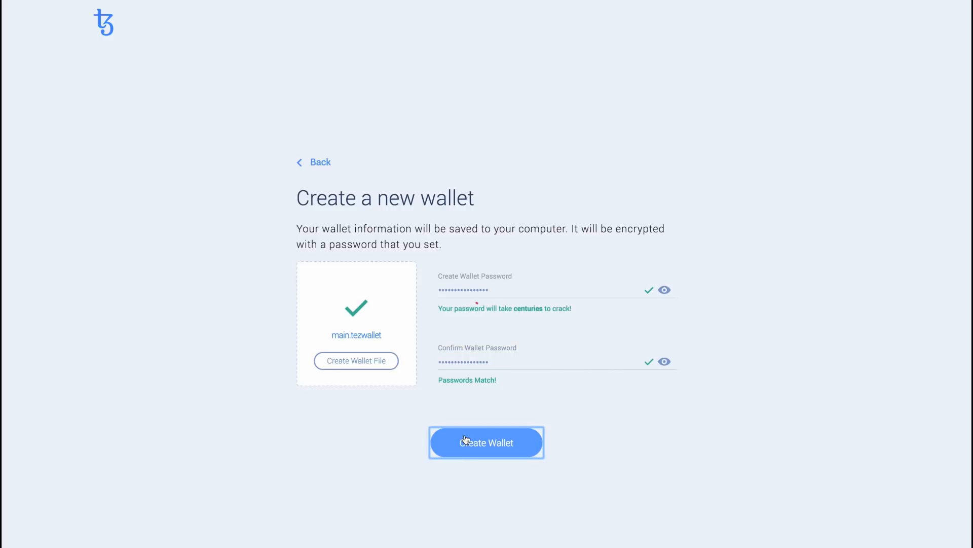
# Step: Finish creating the 'main' wallet and log out back to the welcome screen
pyautogui.click(487, 442)
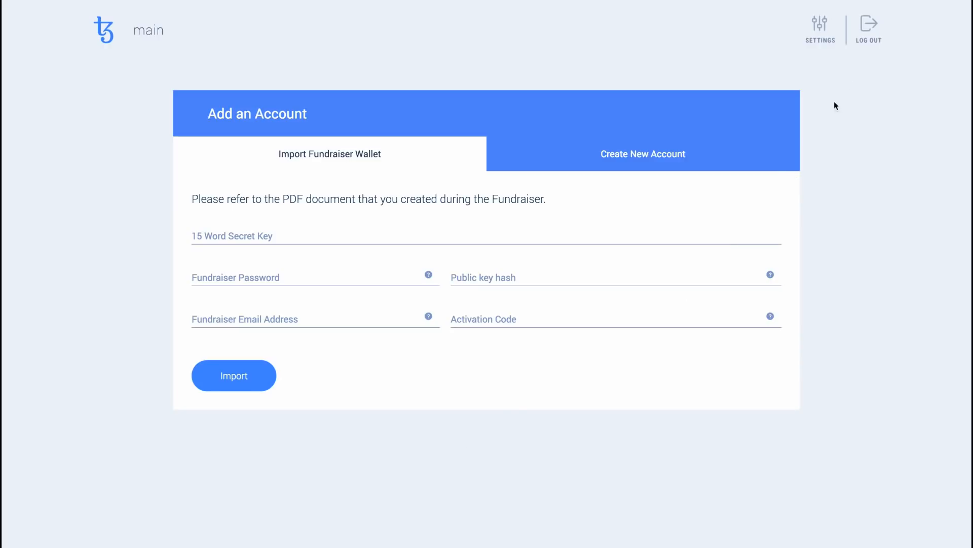
pyautogui.moveTo(874, 32)
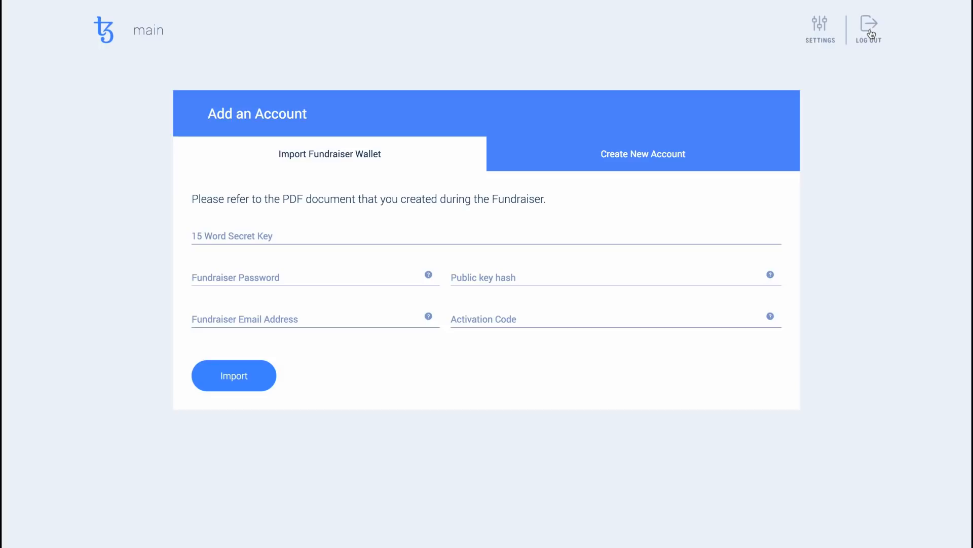
pyautogui.click(870, 25)
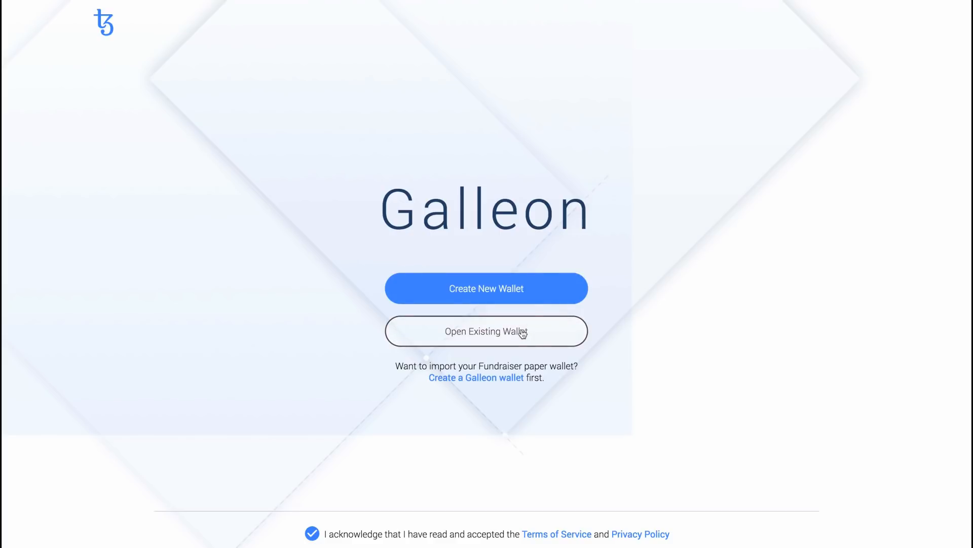
# Step: Choose main.tezwallet from Documents as the existing wallet to open
pyautogui.click(487, 330)
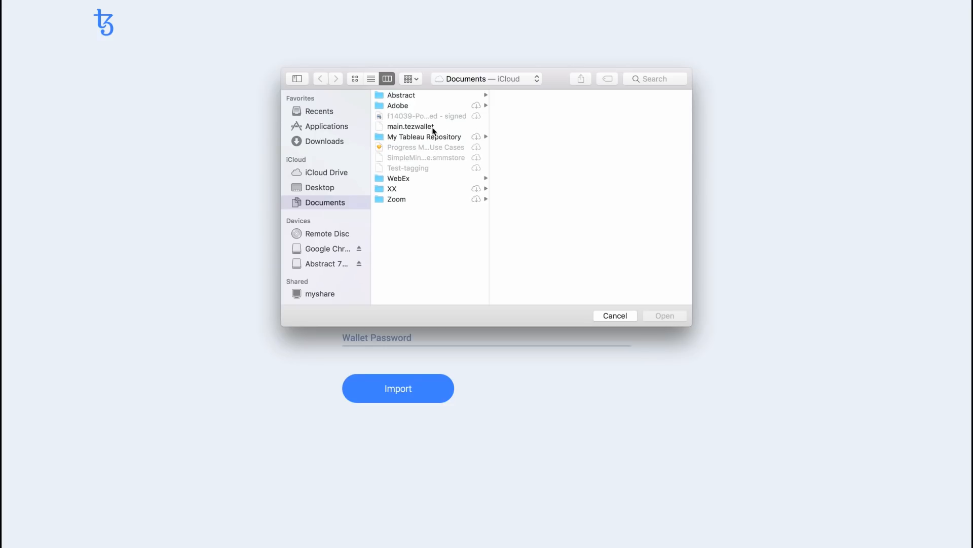
pyautogui.click(409, 126)
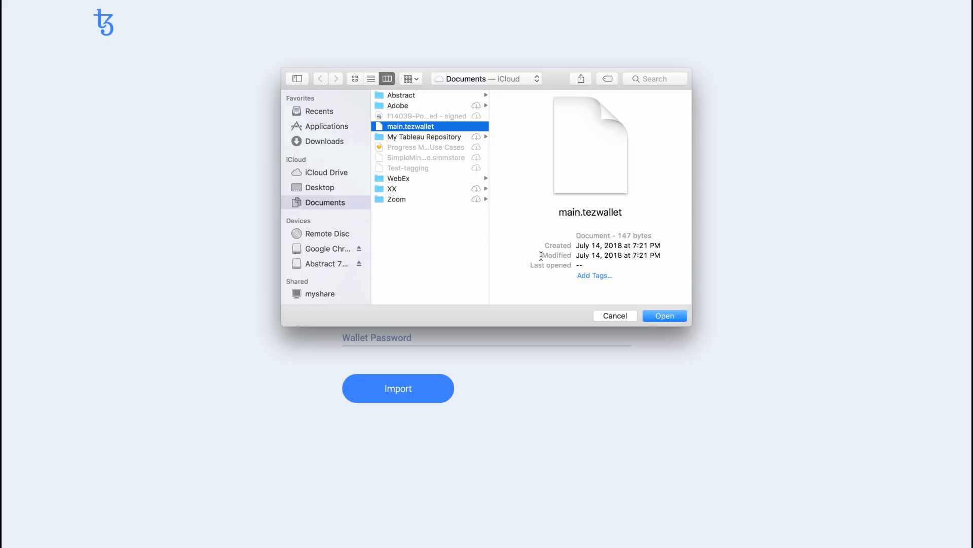
pyautogui.click(664, 315)
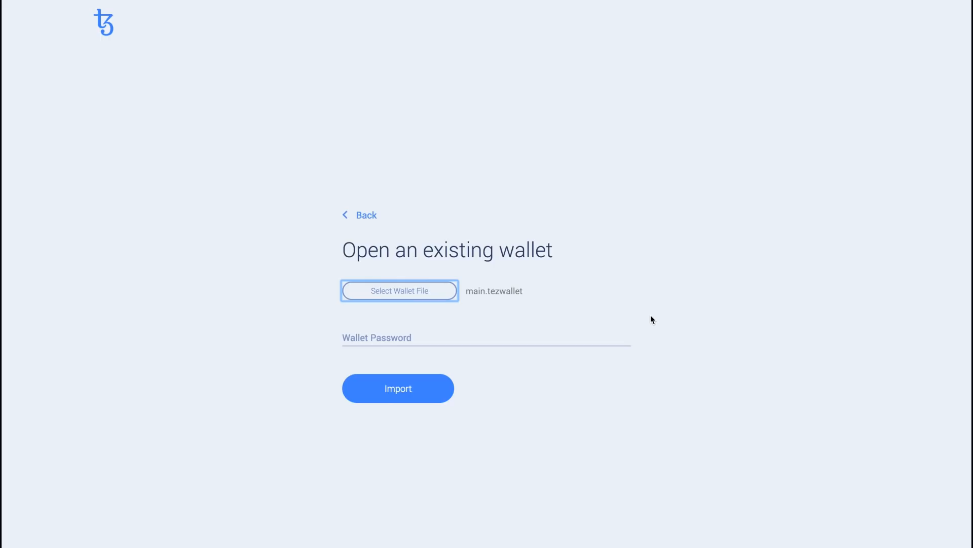
# Step: Enter the wallet password and import main.tezwallet to unlock it
pyautogui.click(495, 340)
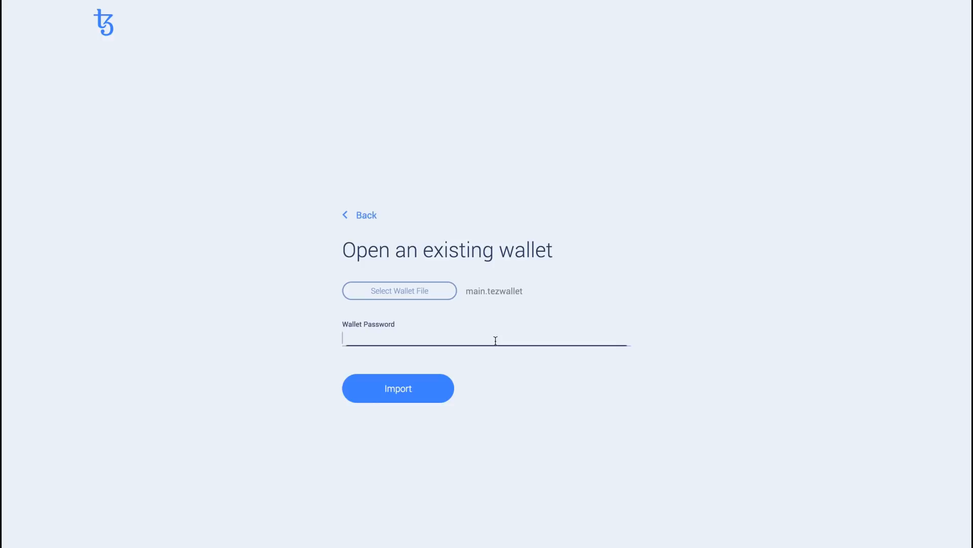
pyautogui.write('••')
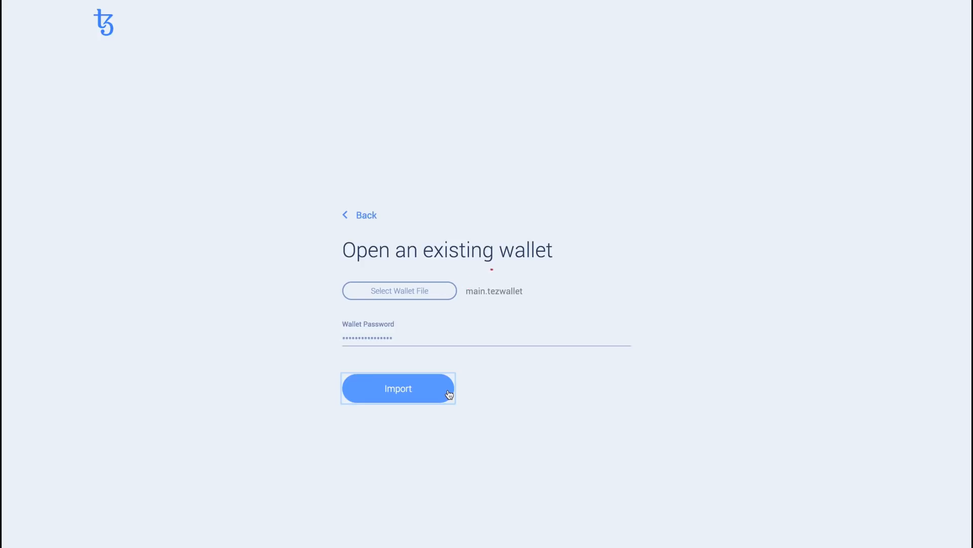
pyautogui.click(397, 387)
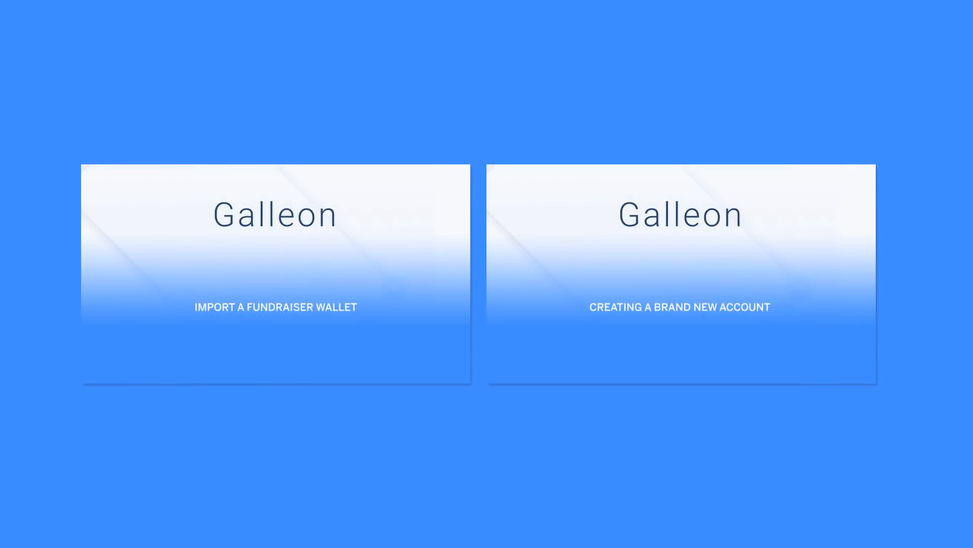